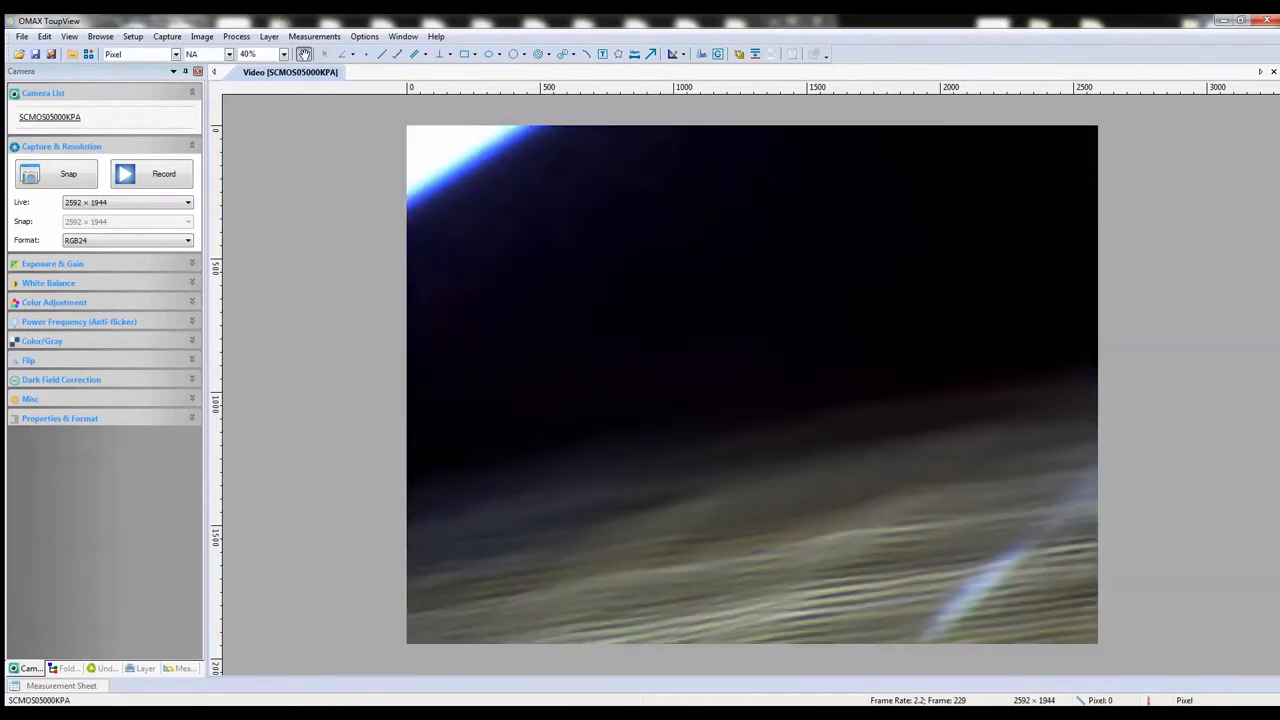
Start an MP4 (H264) recording of the live view, saving it into the chosen documents folder
left_click(164, 172)
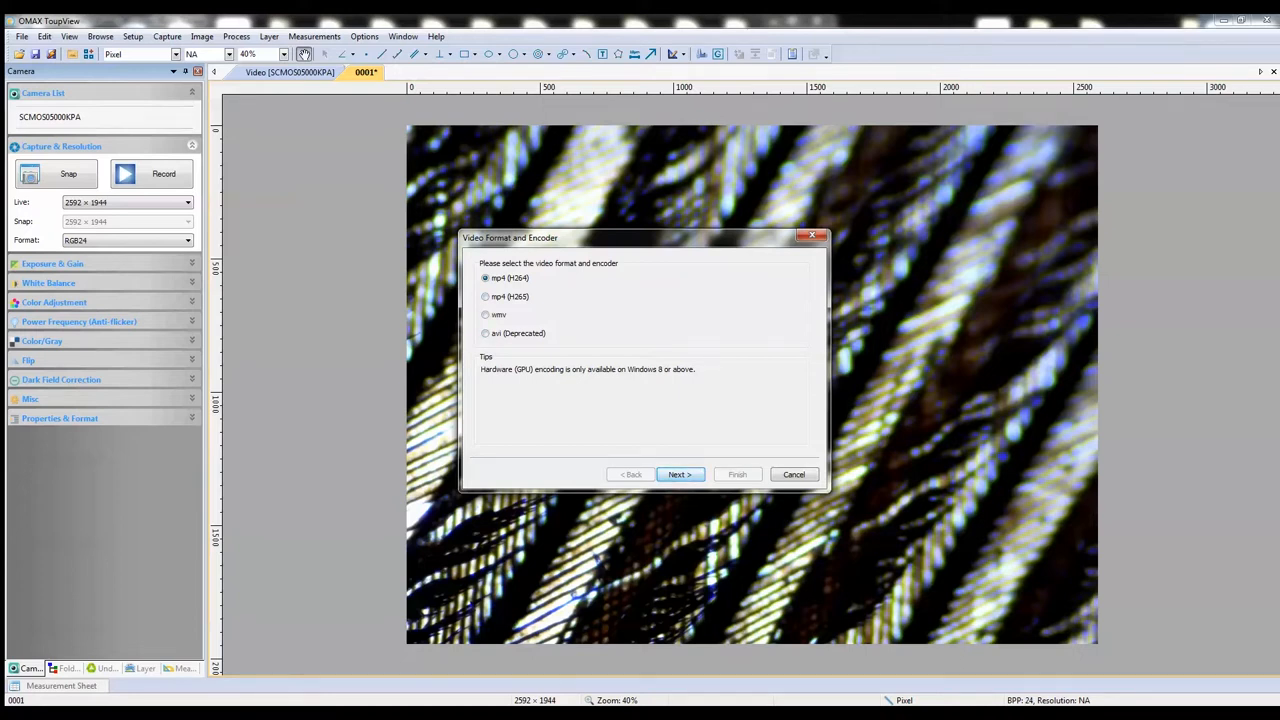
left_click(678, 474)
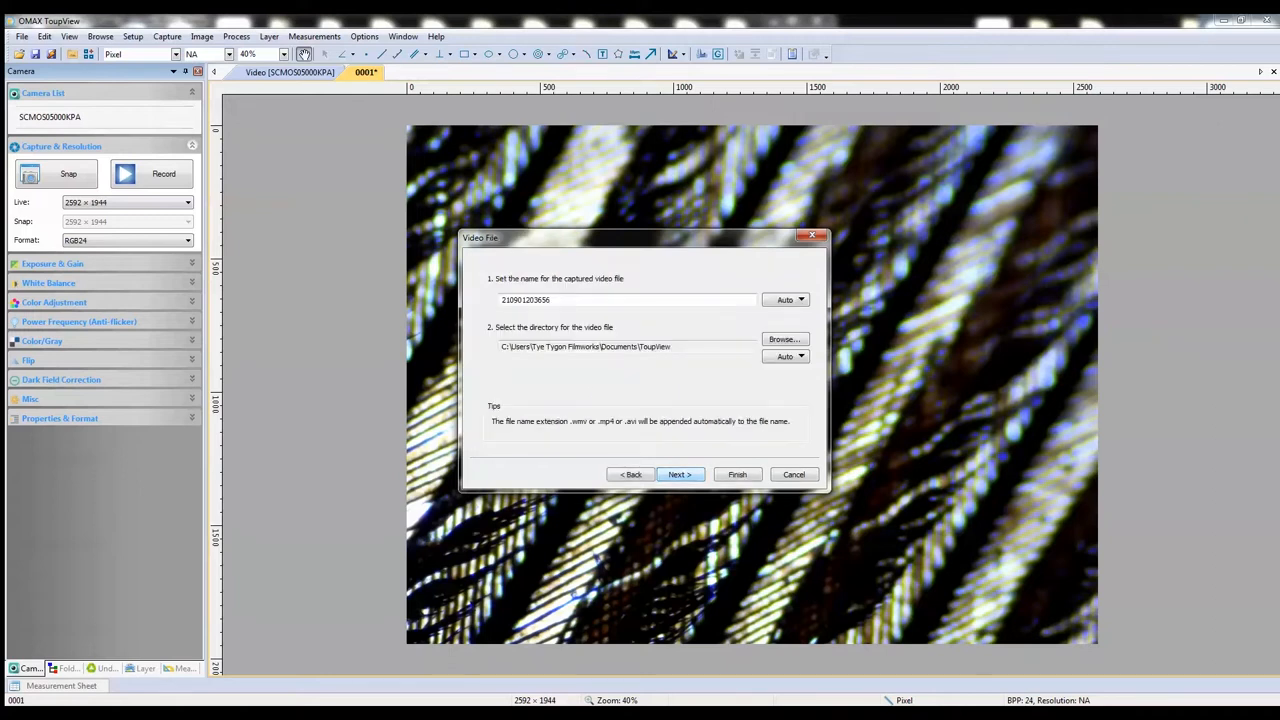
left_click(784, 340)
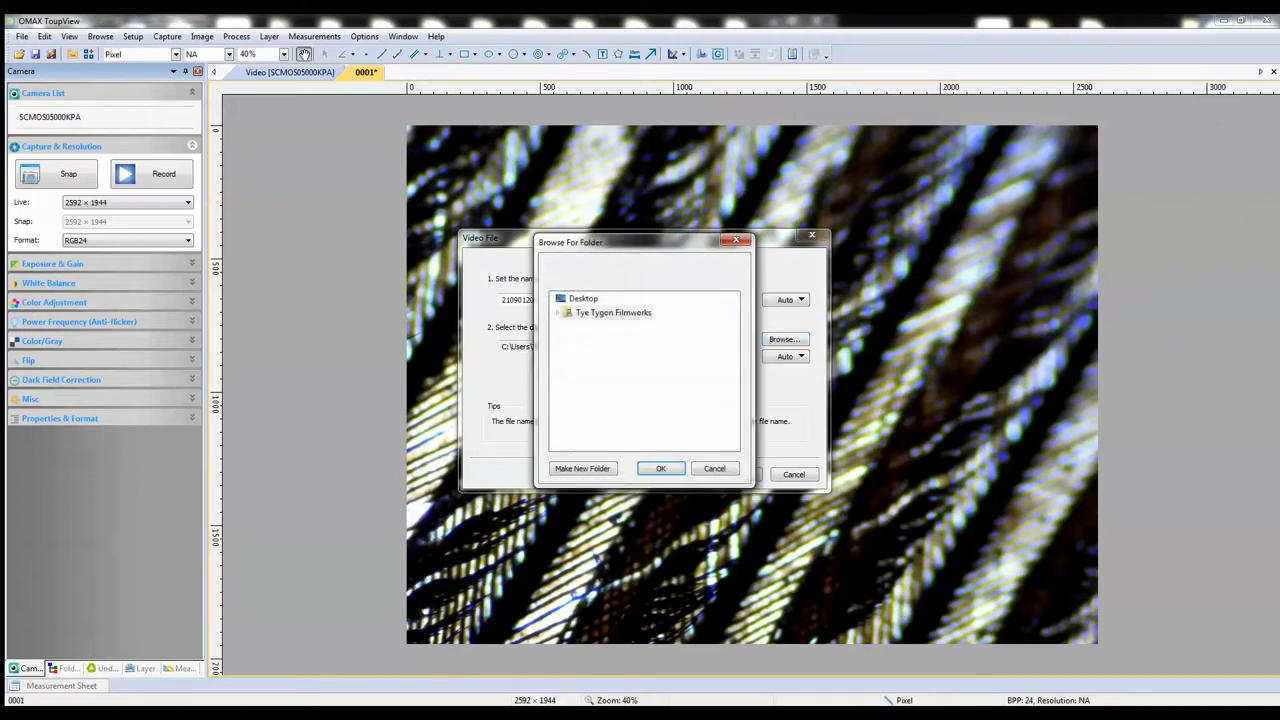
left_click(660, 468)
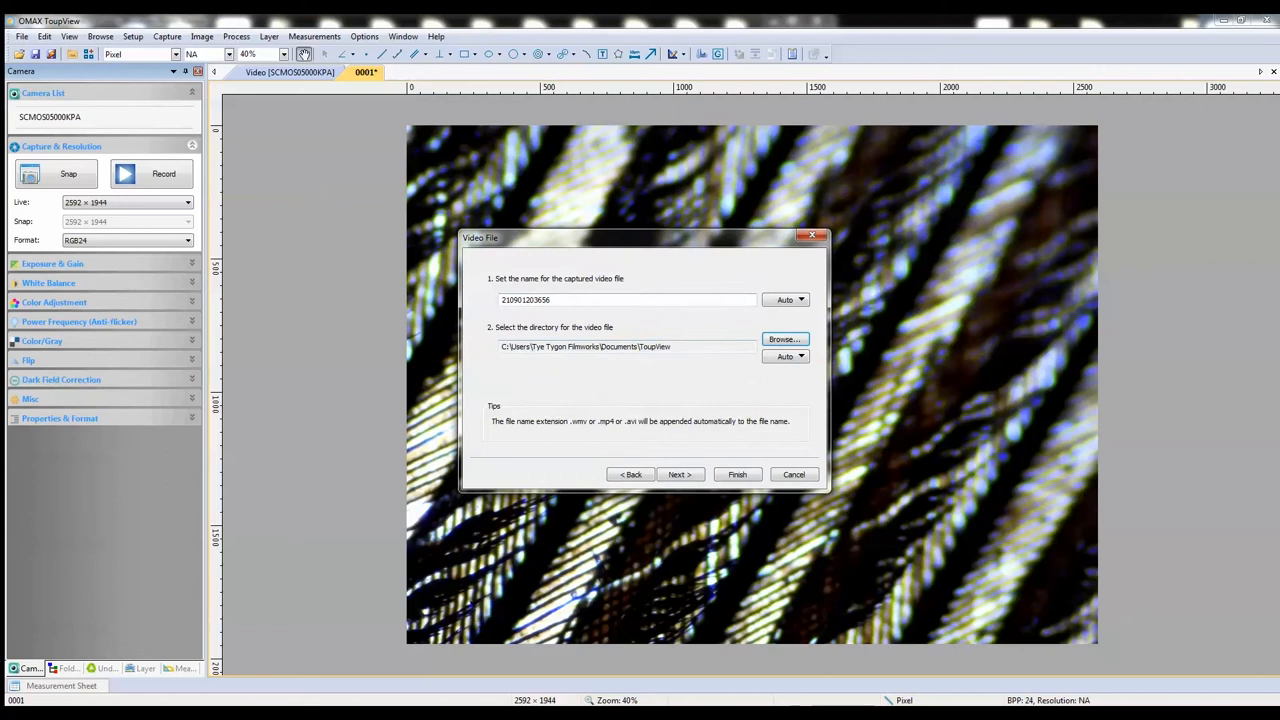
mouse_move(736, 474)
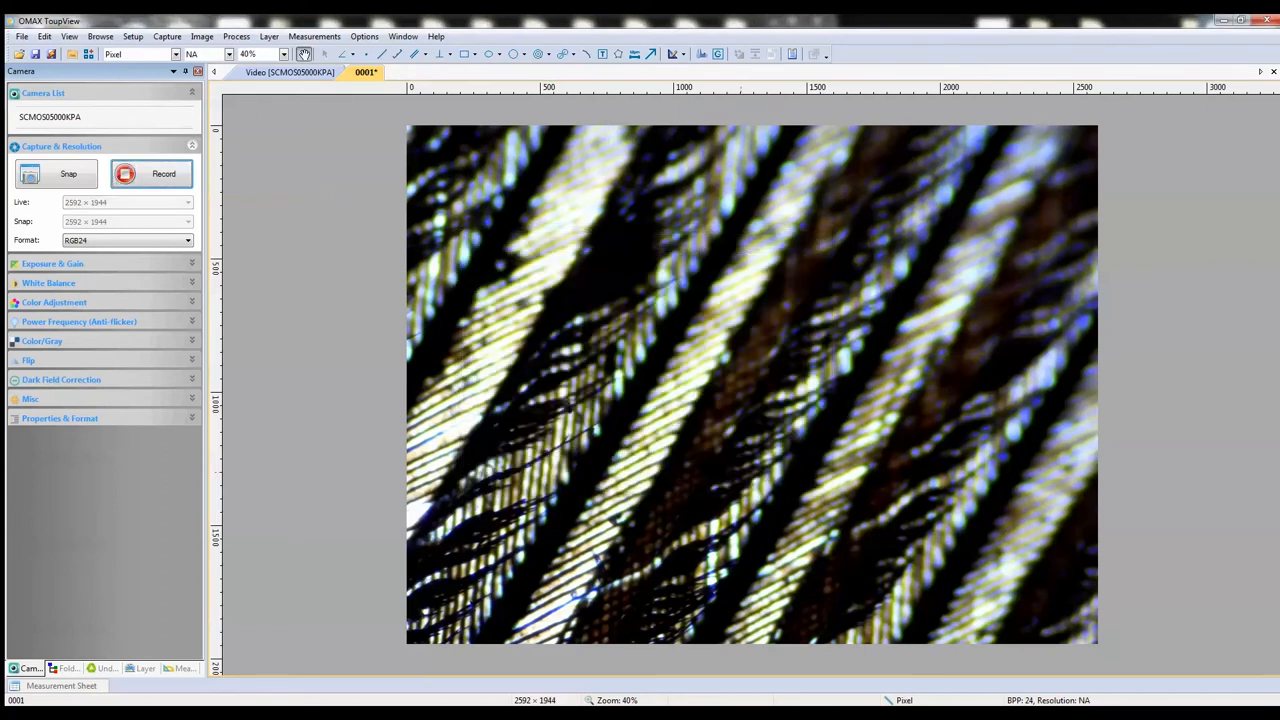
Stop the recording, snap a still of the live feather view, and bring up the new image's tab menu
left_click(152, 172)
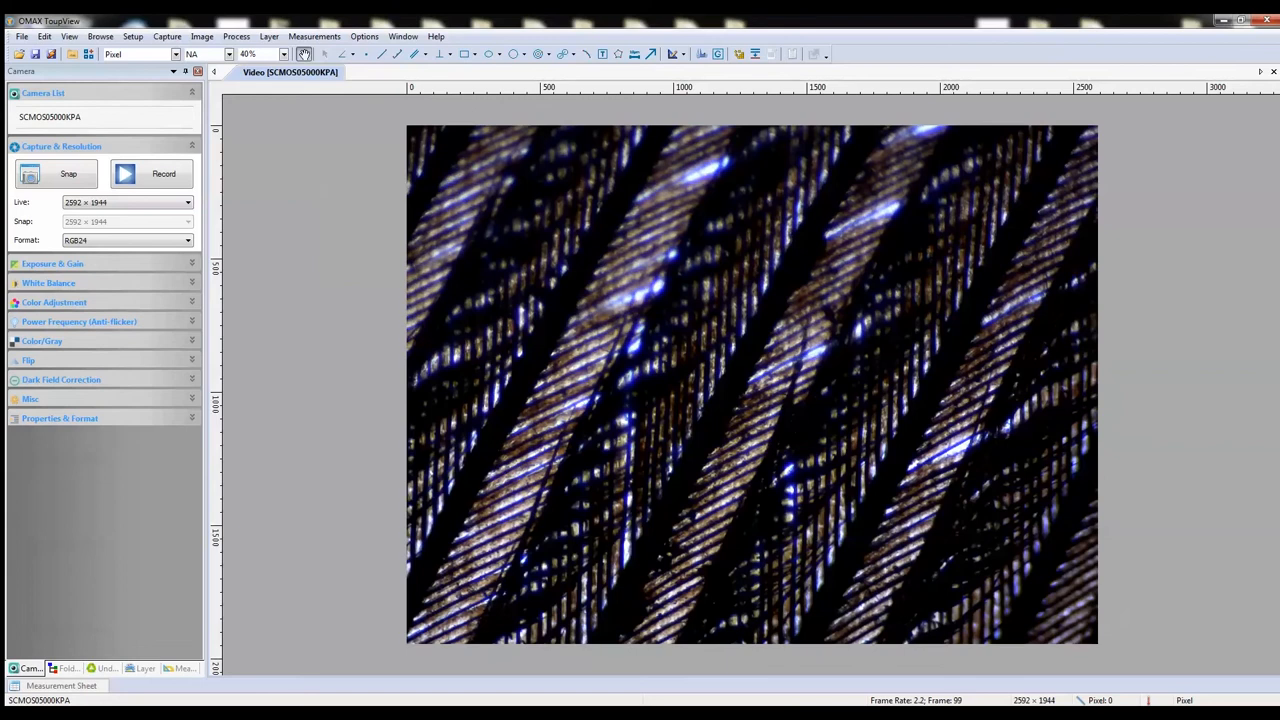
left_click(68, 172)
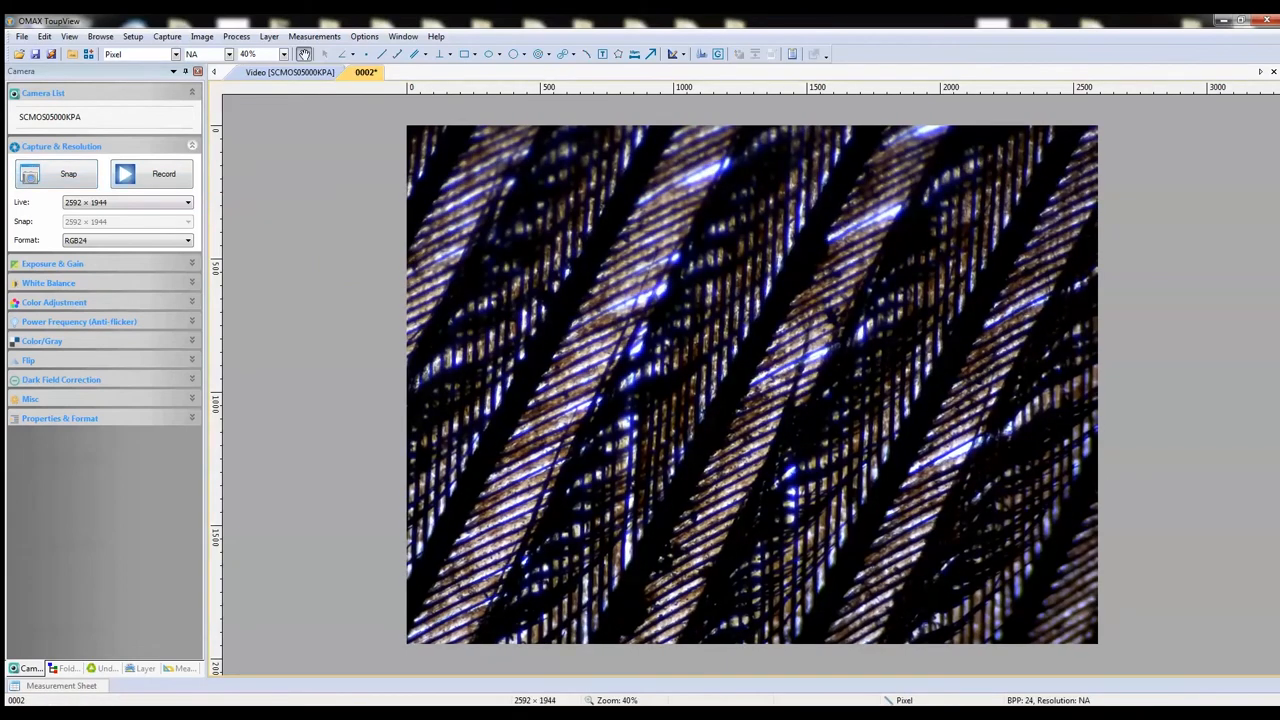
right_click(366, 72)
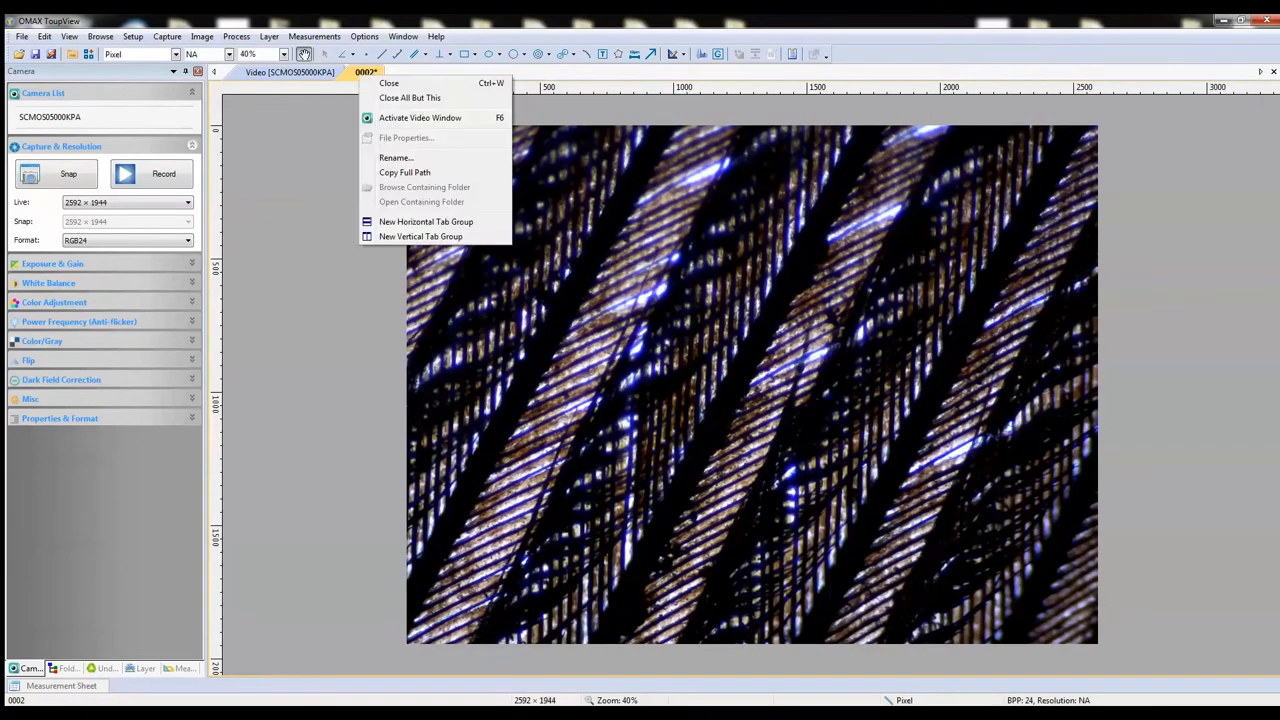